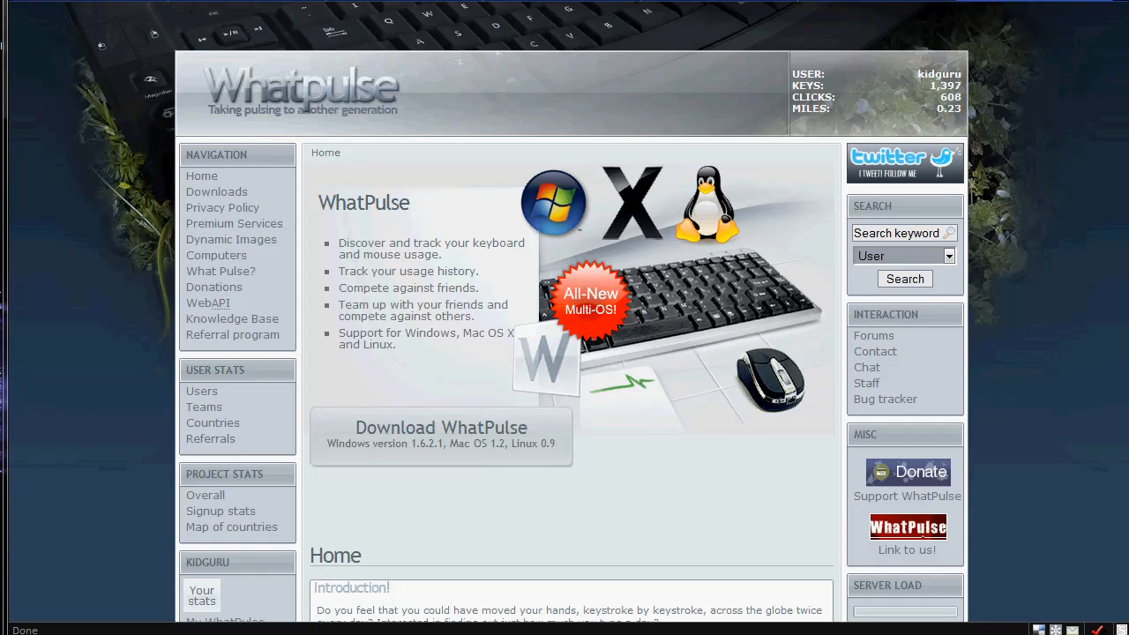
mouse_move(997, 300)
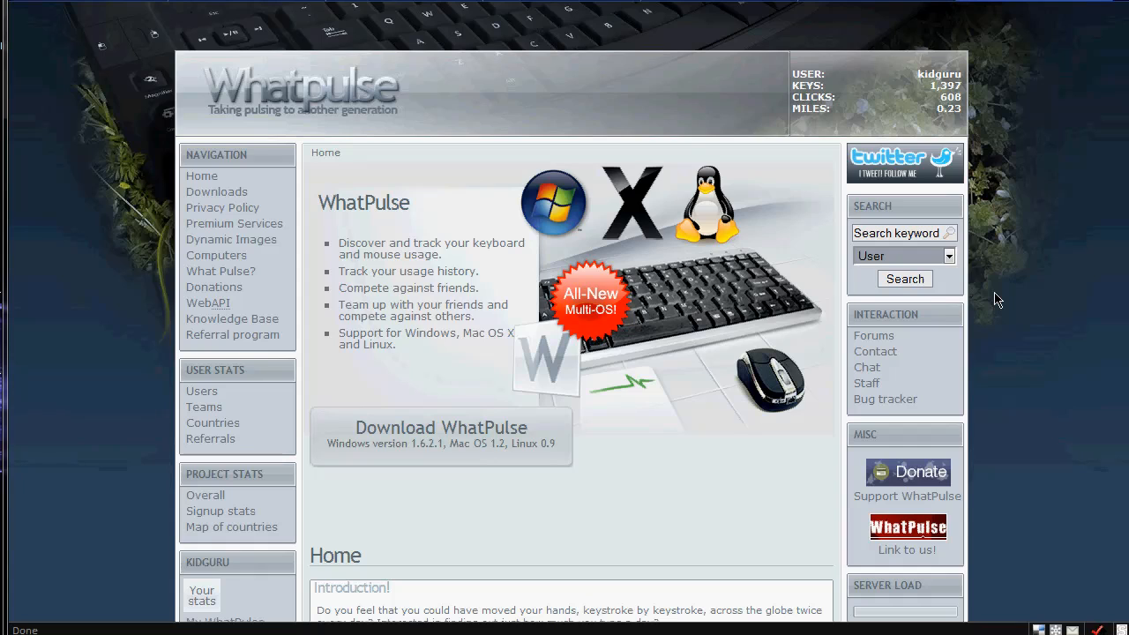
mouse_move(363, 254)
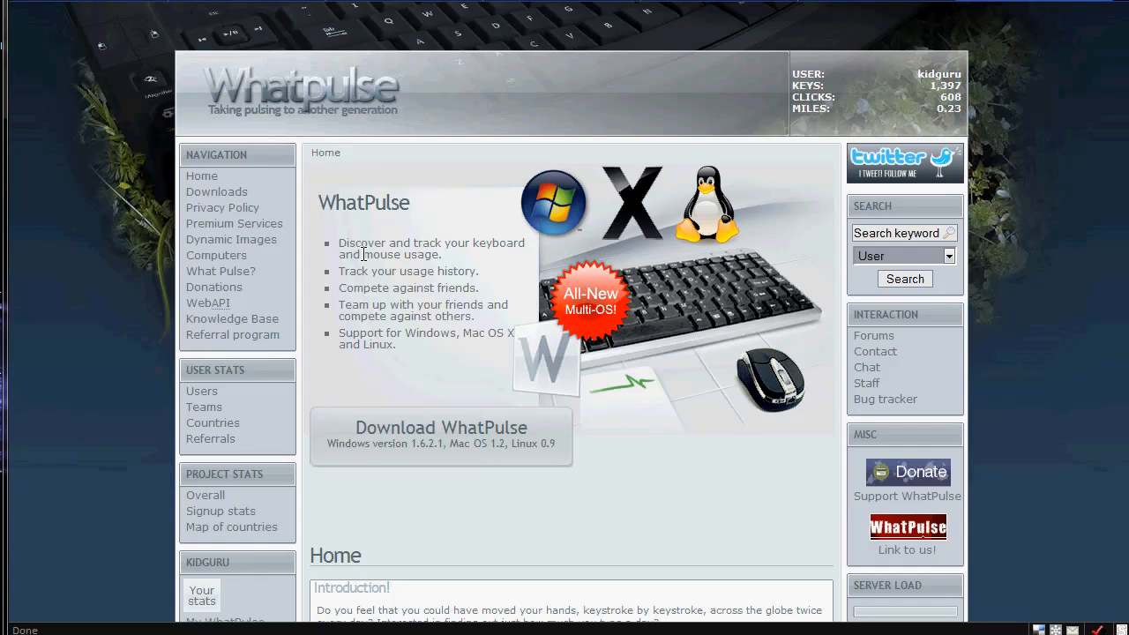
mouse_move(342, 241)
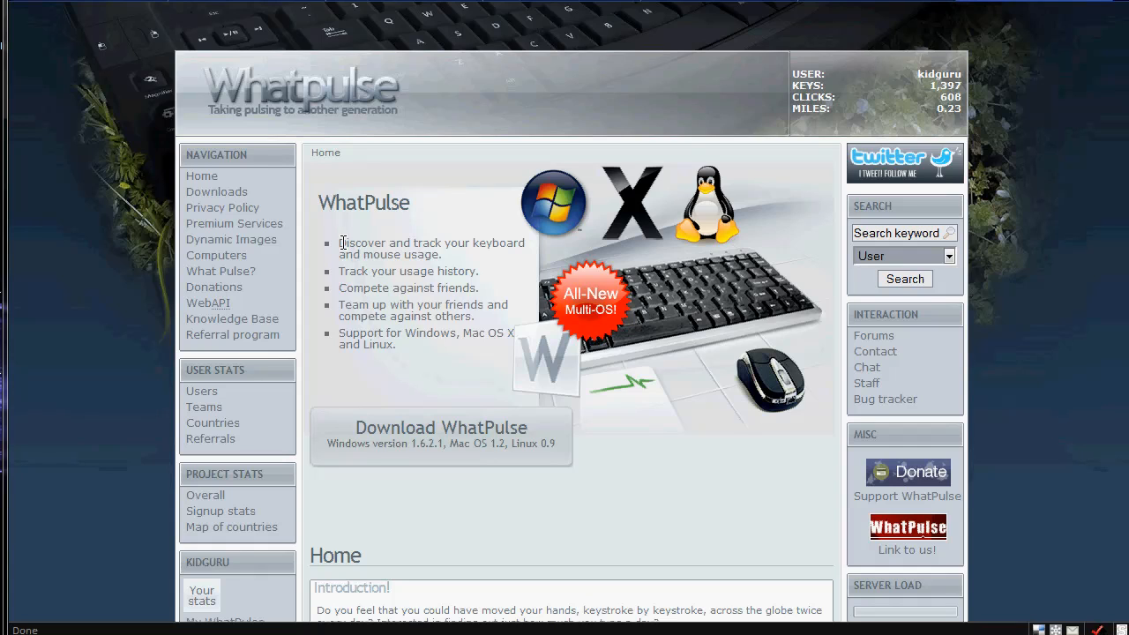
mouse_move(455, 268)
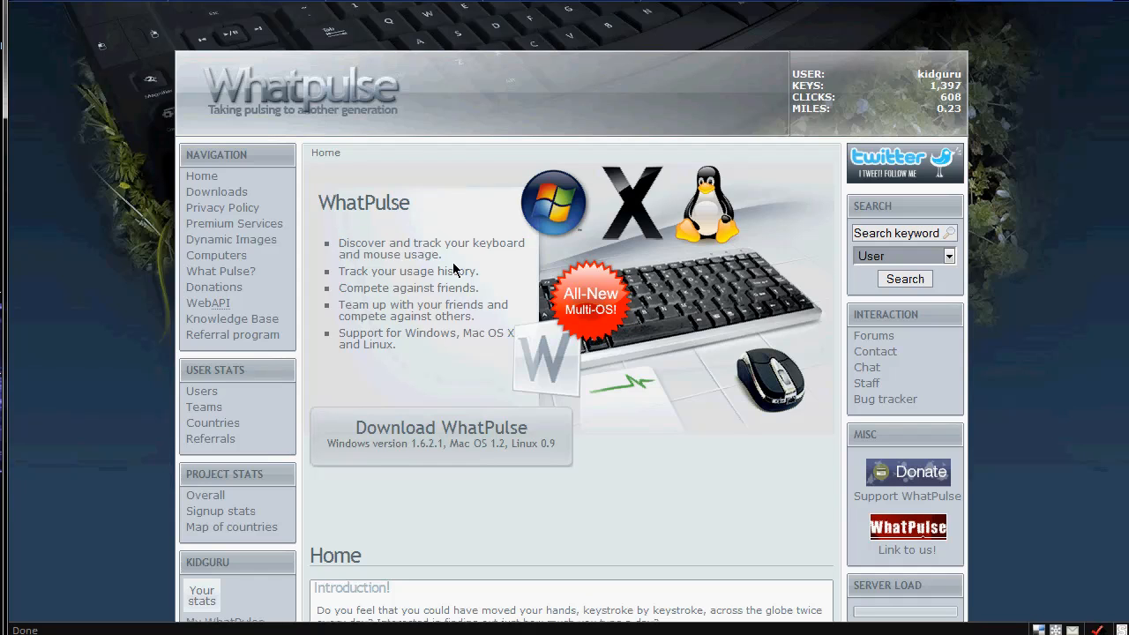
mouse_move(381, 315)
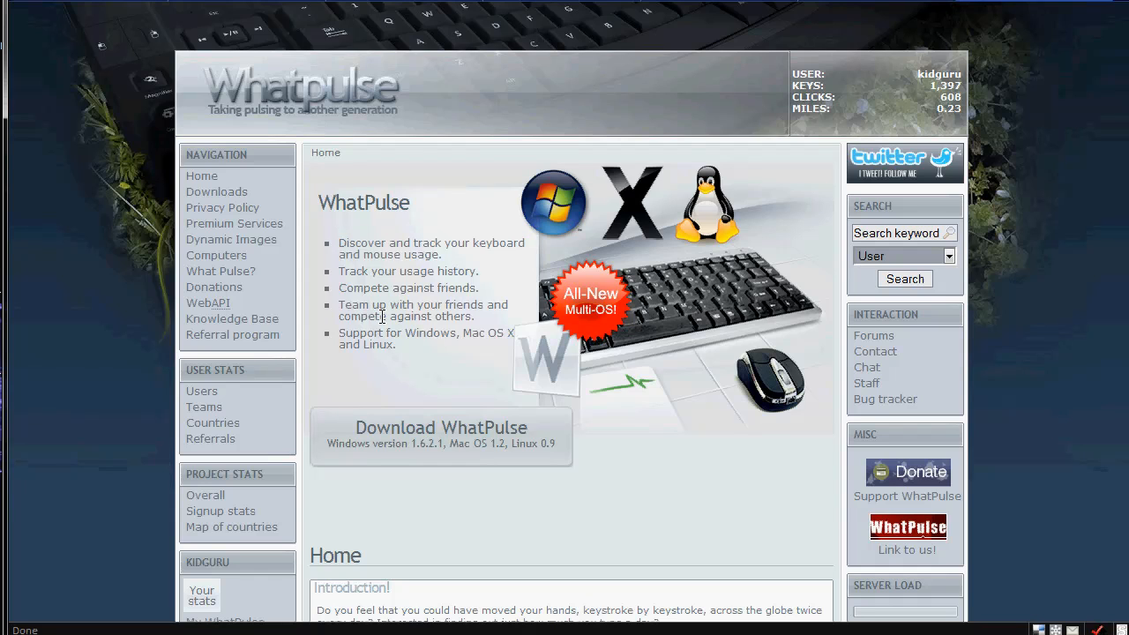
mouse_move(438, 332)
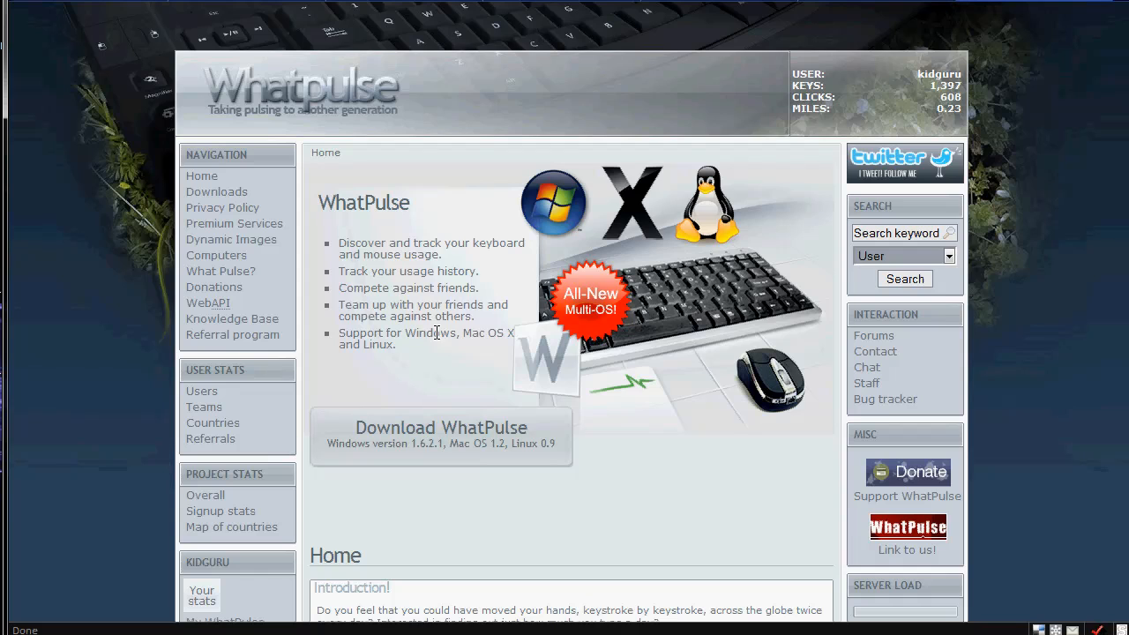
mouse_move(417, 363)
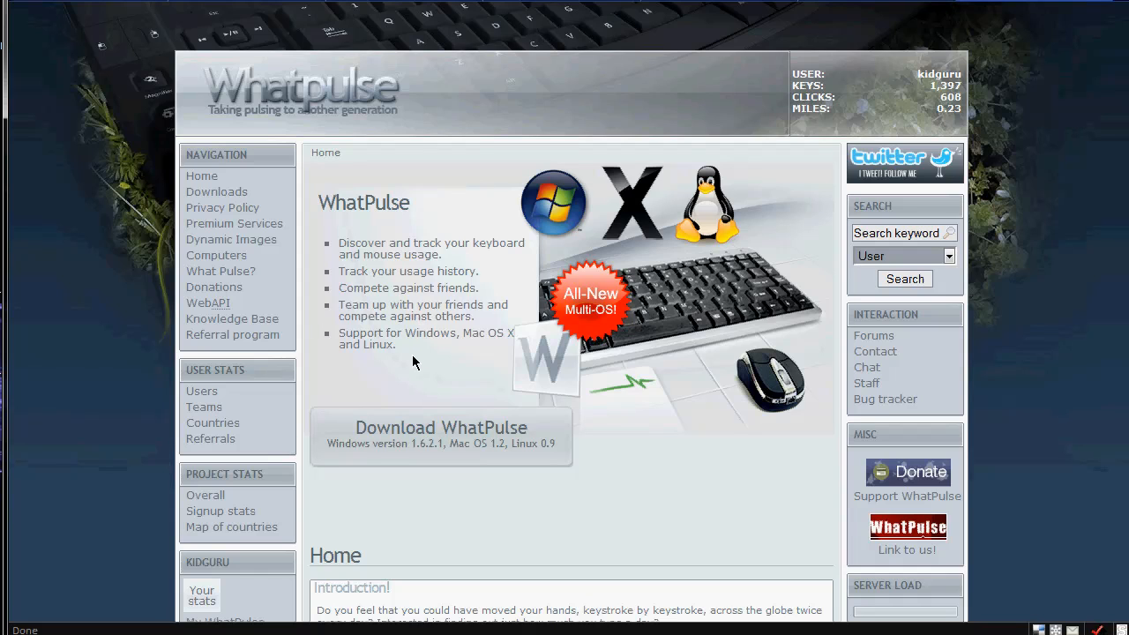
mouse_move(360, 381)
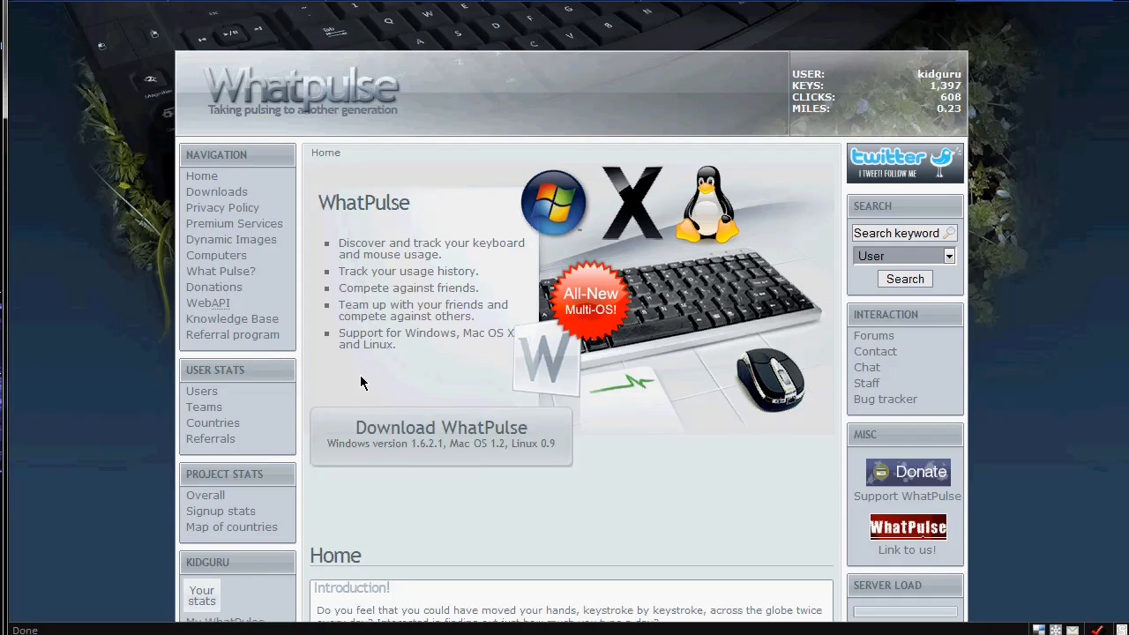
mouse_move(1122, 360)
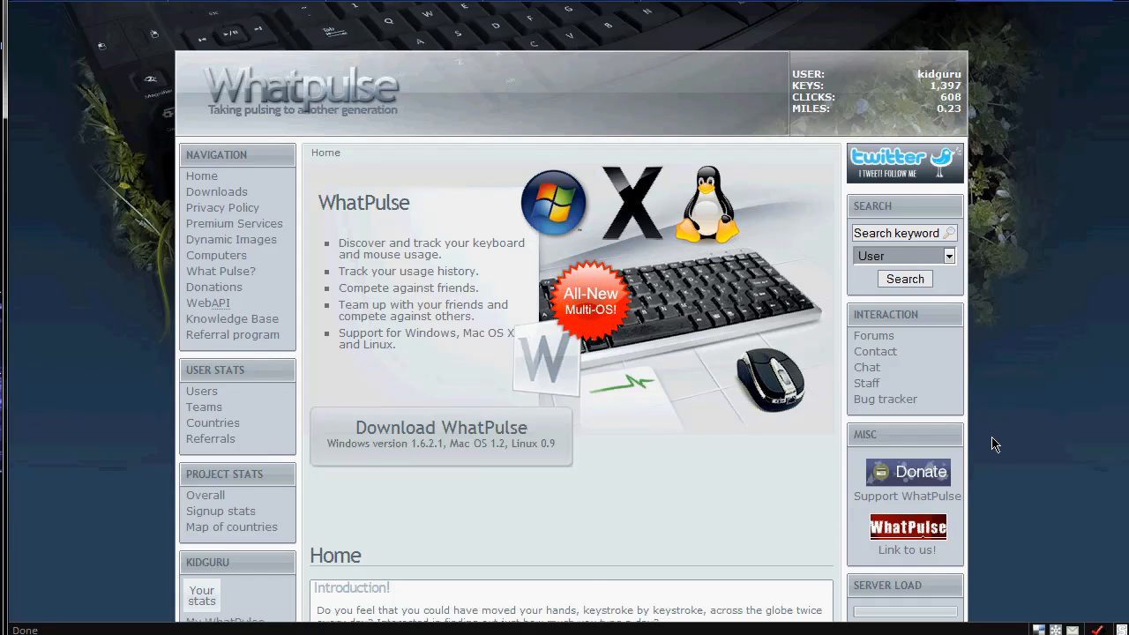
Show your own stats page with the Computer overview and Pulse history tables
scroll("down", 3)
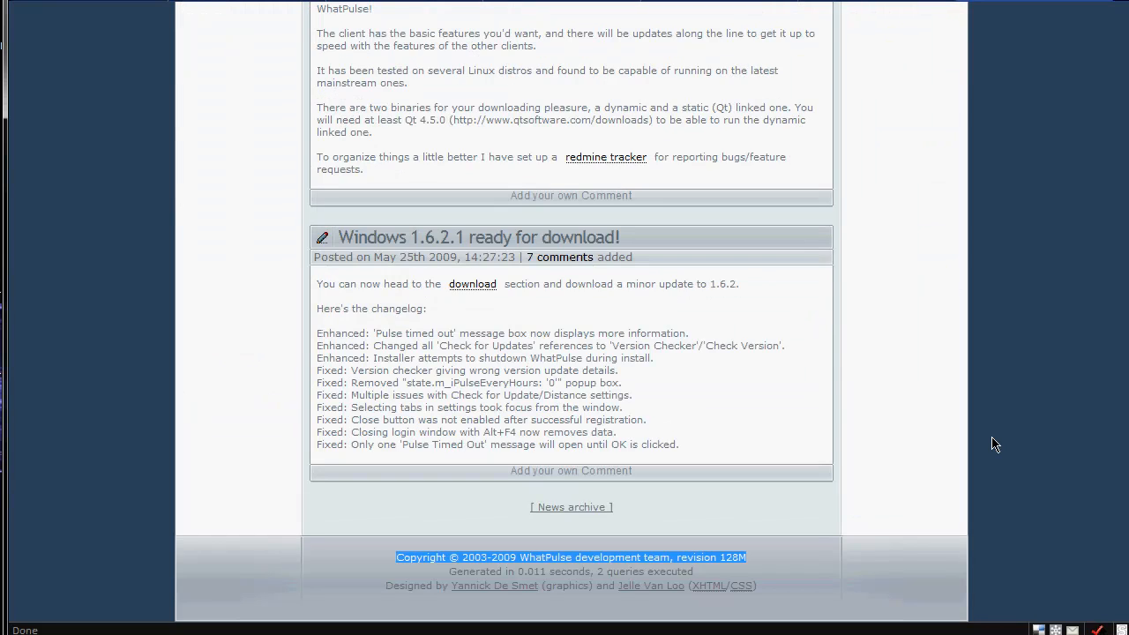
mouse_move(1017, 496)
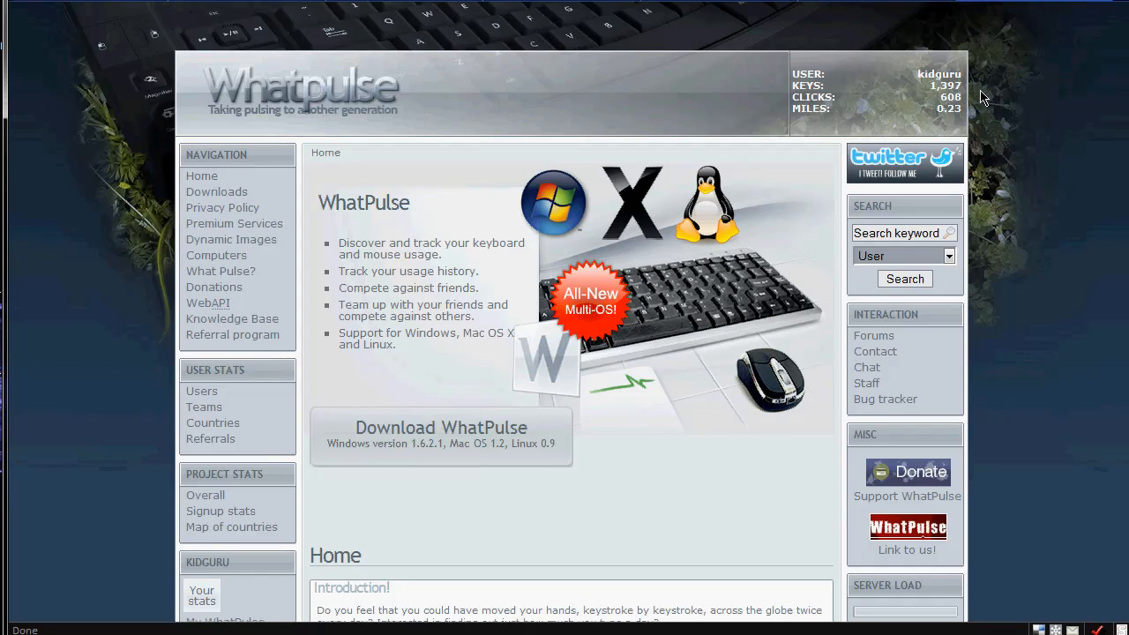
mouse_move(878, 144)
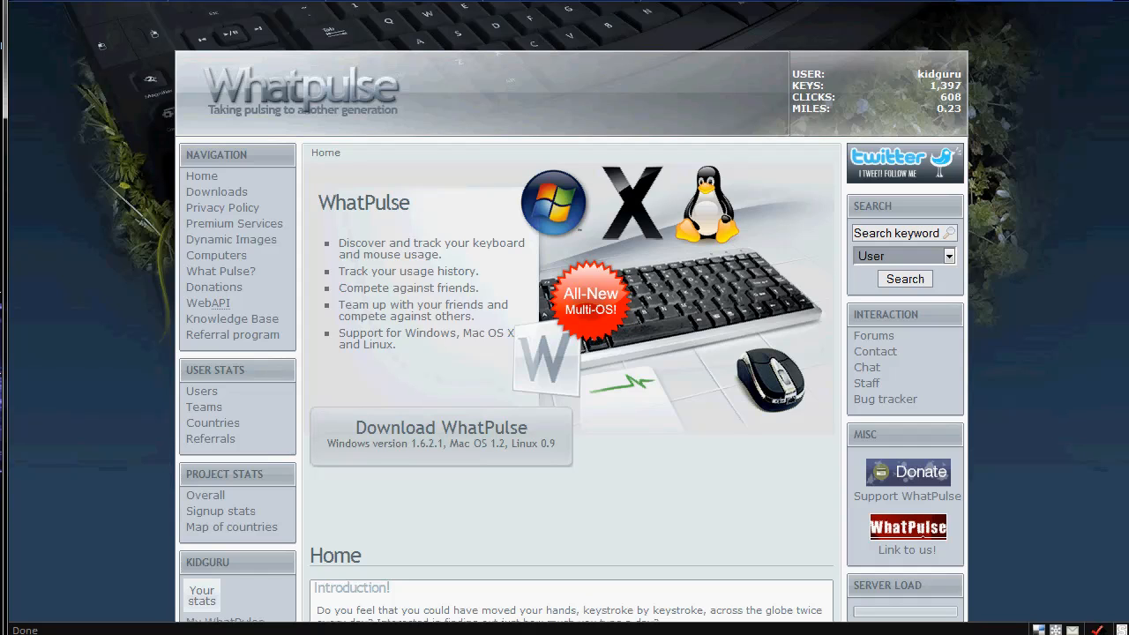
mouse_move(1058, 150)
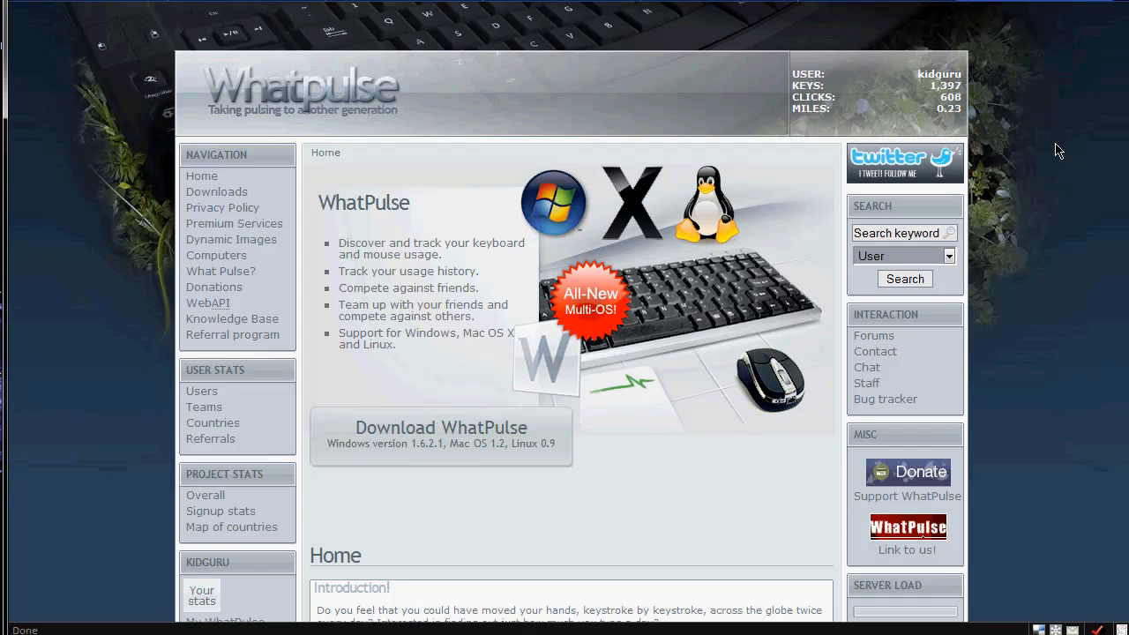
mouse_move(1076, 210)
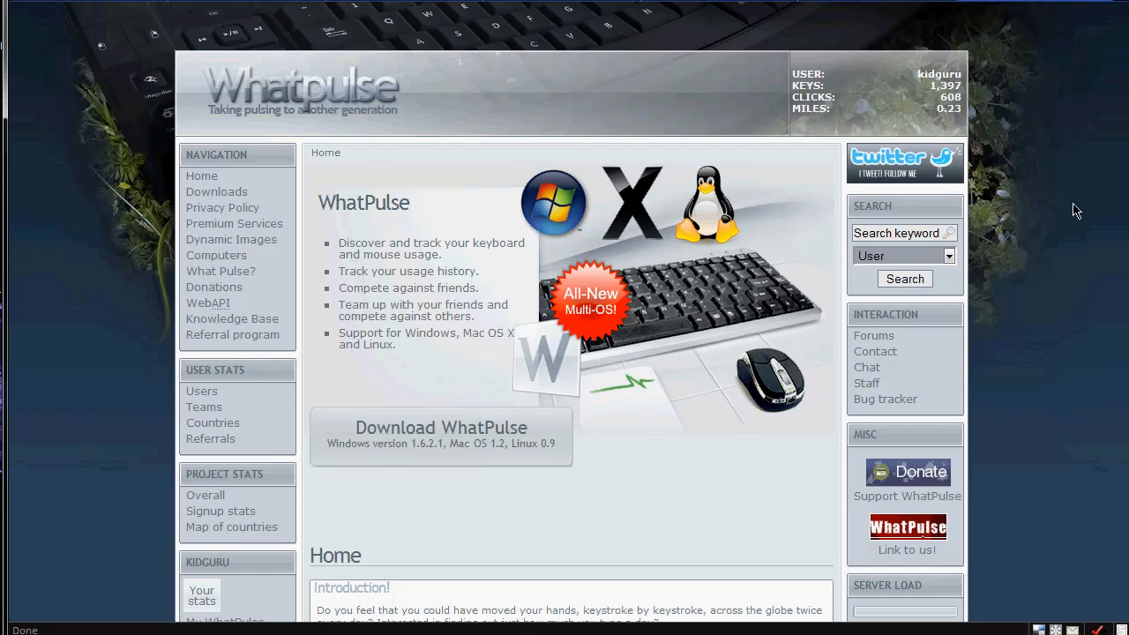
mouse_move(46, 622)
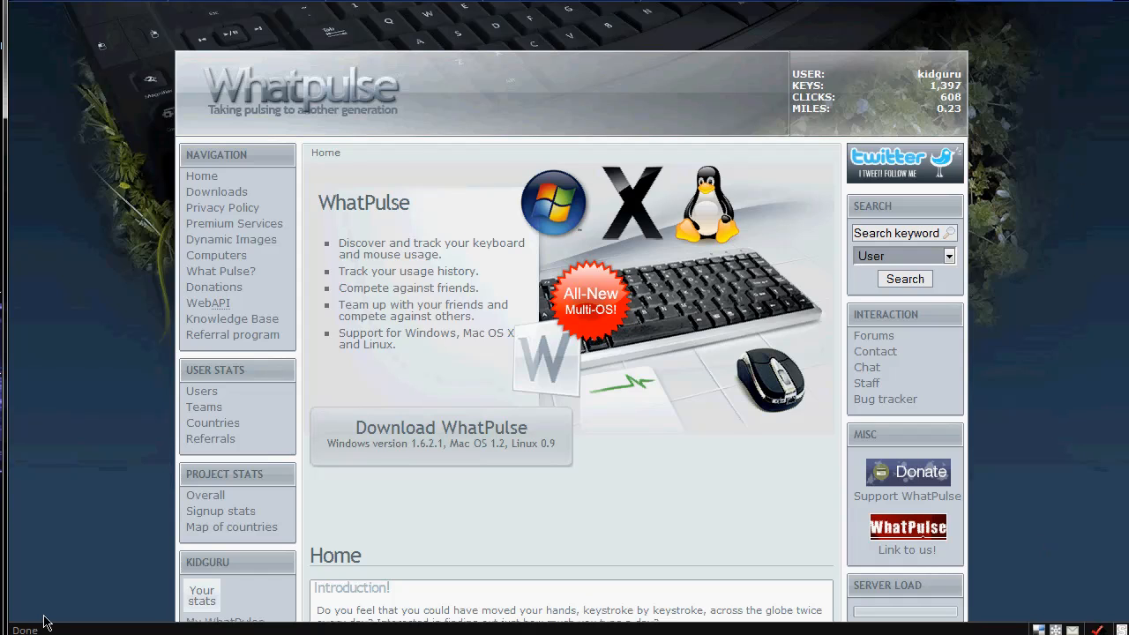
mouse_move(917, 62)
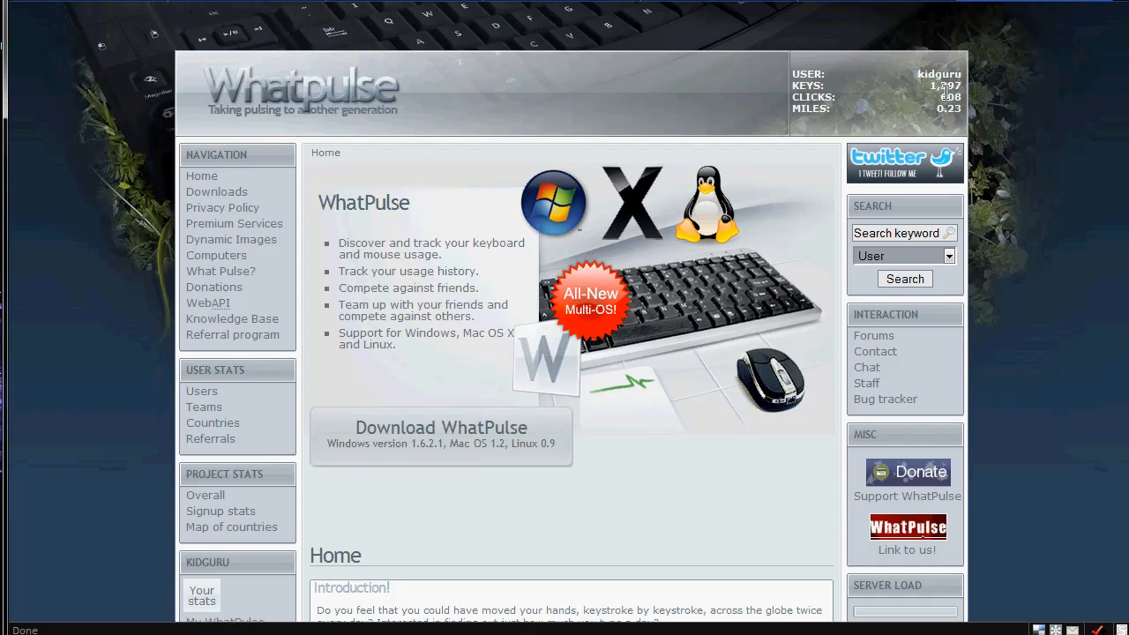
mouse_move(402, 383)
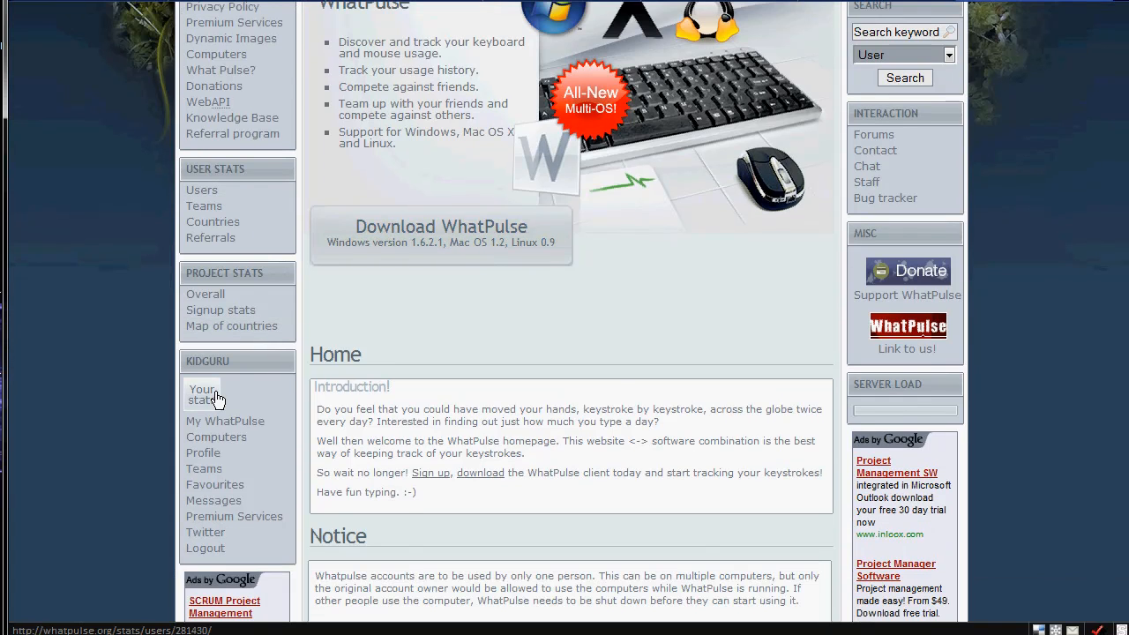
left_click(201, 395)
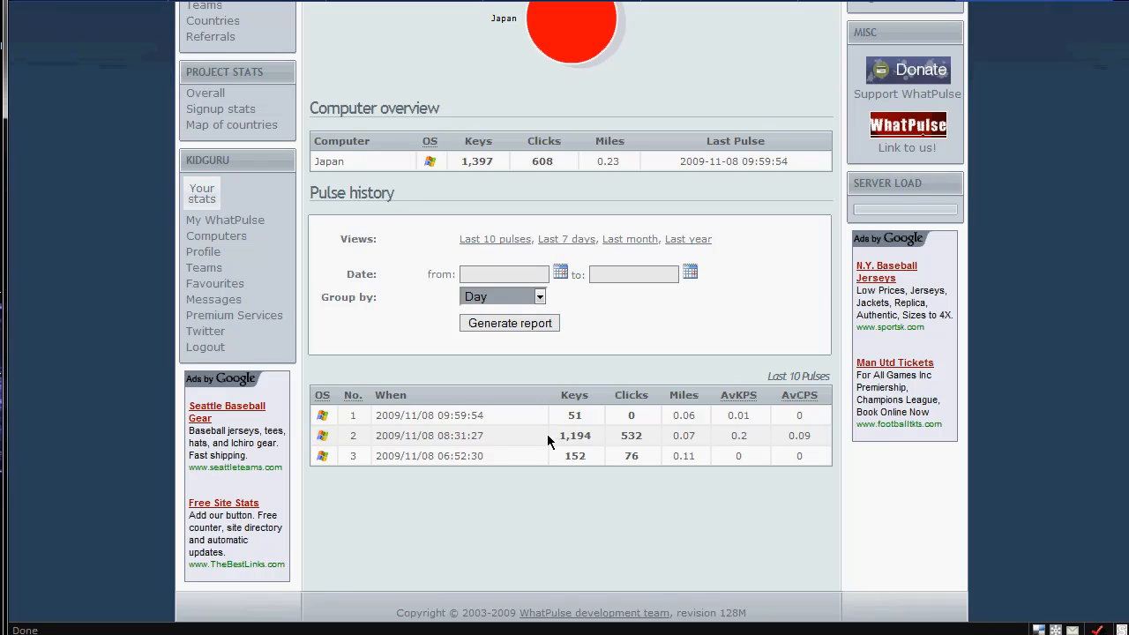
mouse_move(621, 466)
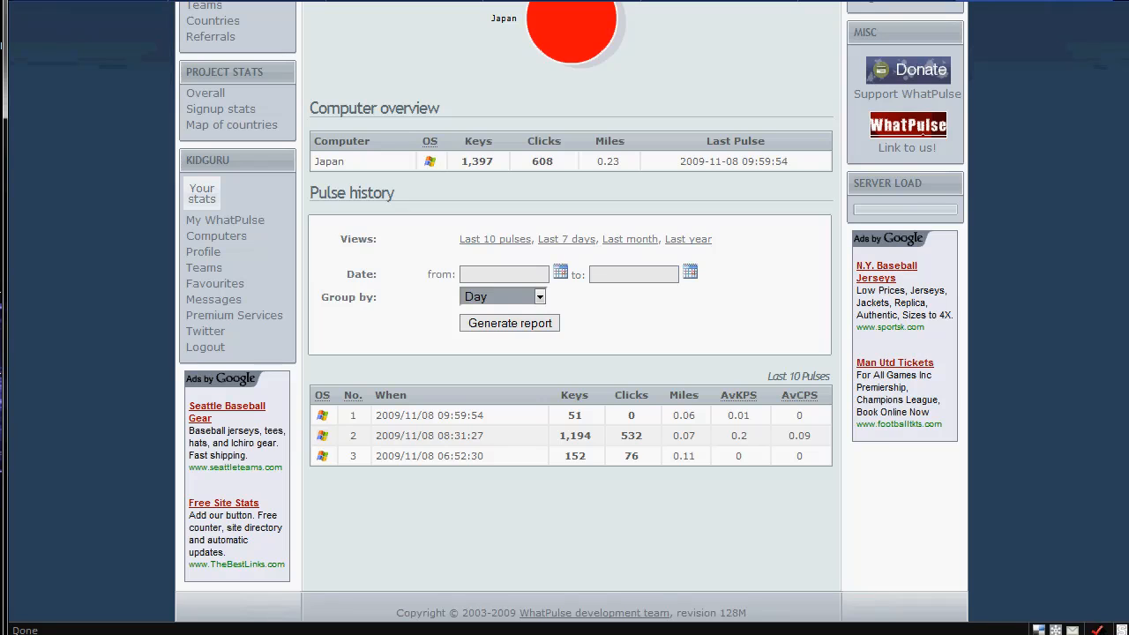
scroll("down", 3)
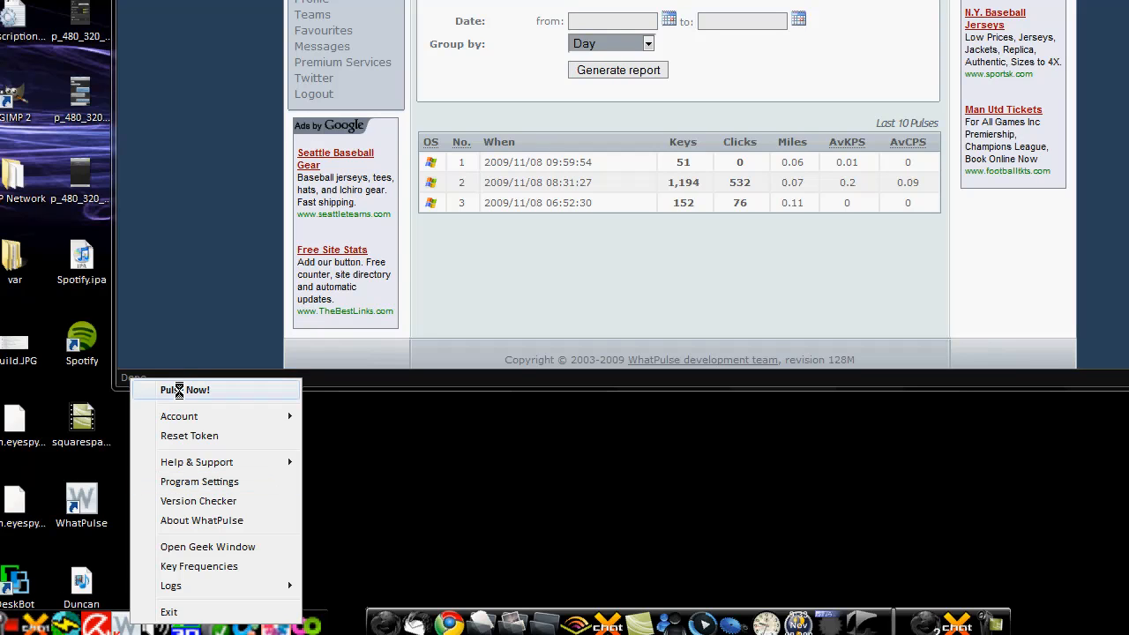
left_click(185, 390)
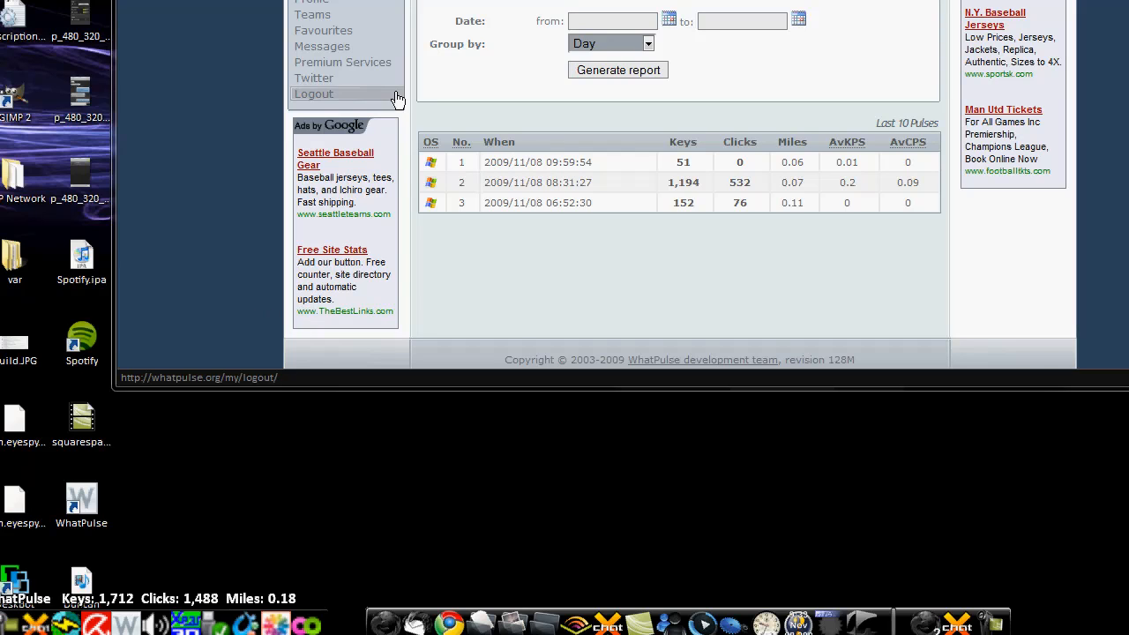
left_click(314, 96)
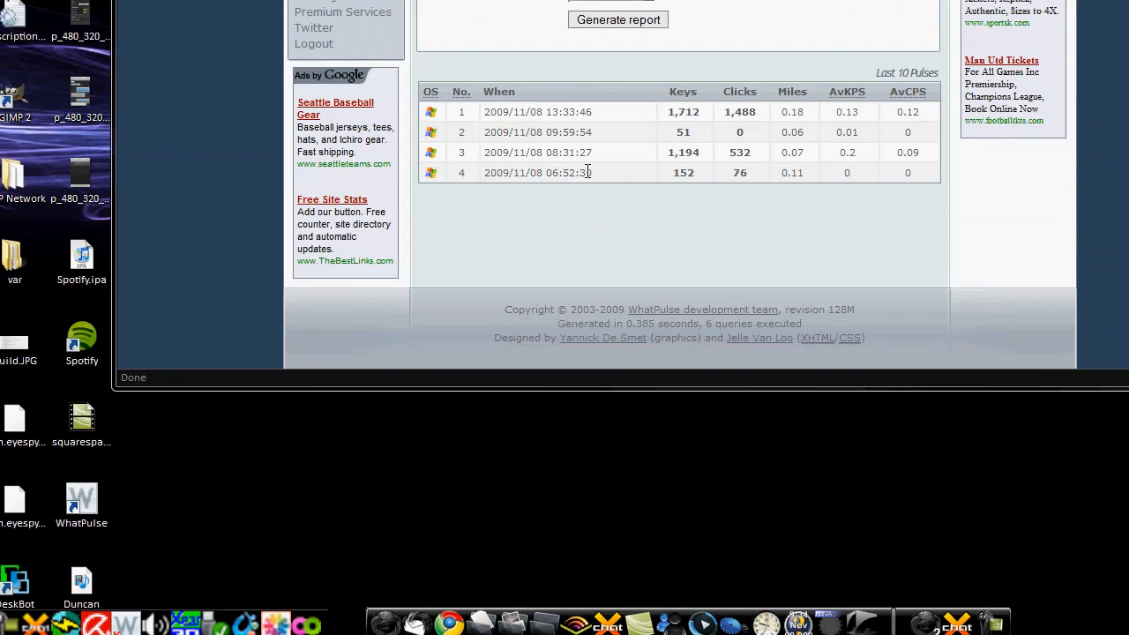
double_click(556, 173)
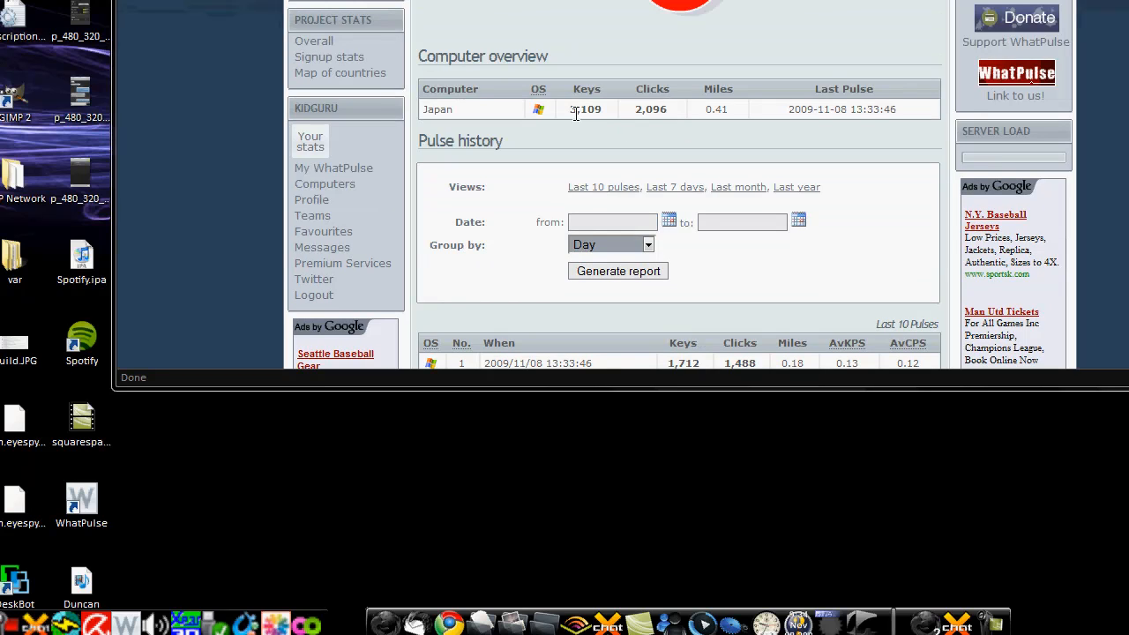
mouse_move(636, 116)
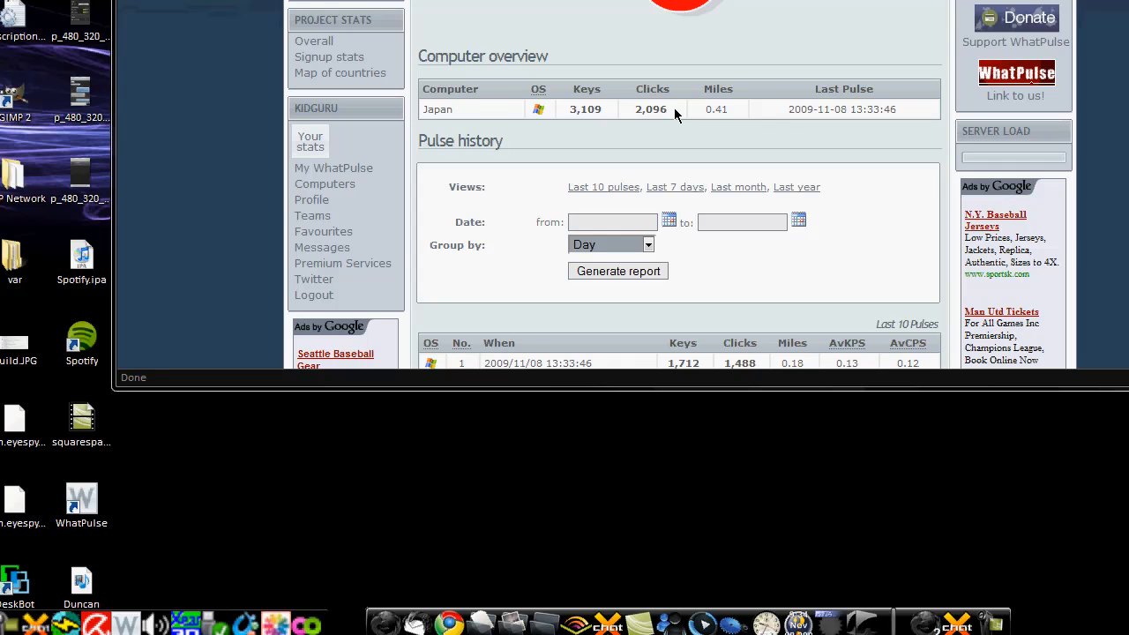
mouse_move(741, 120)
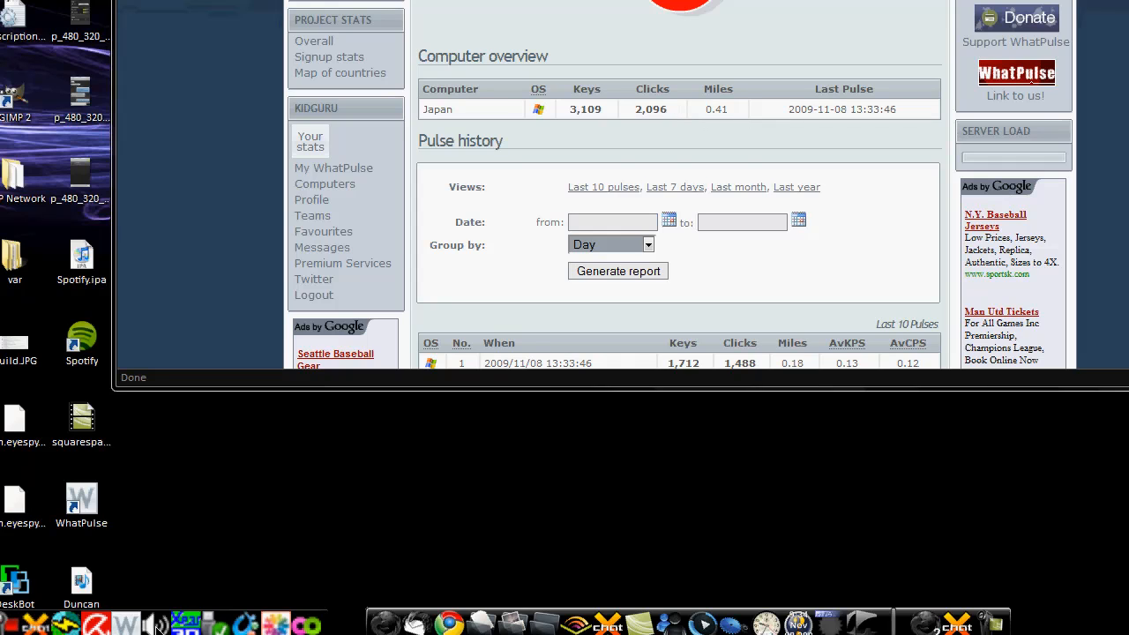
mouse_move(727, 451)
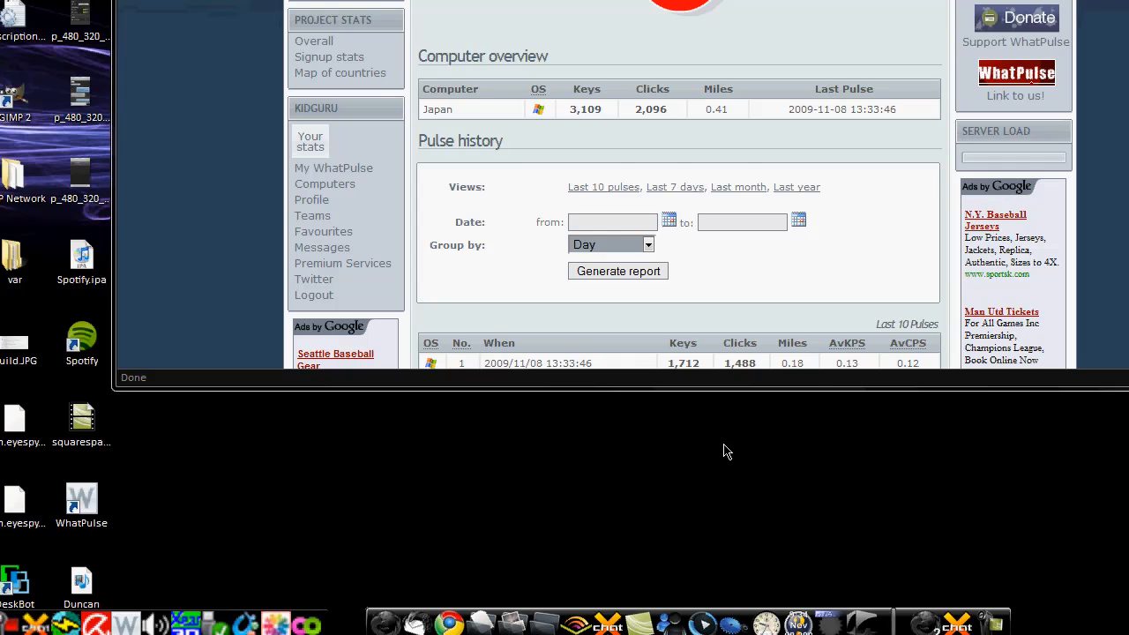
mouse_move(193, 477)
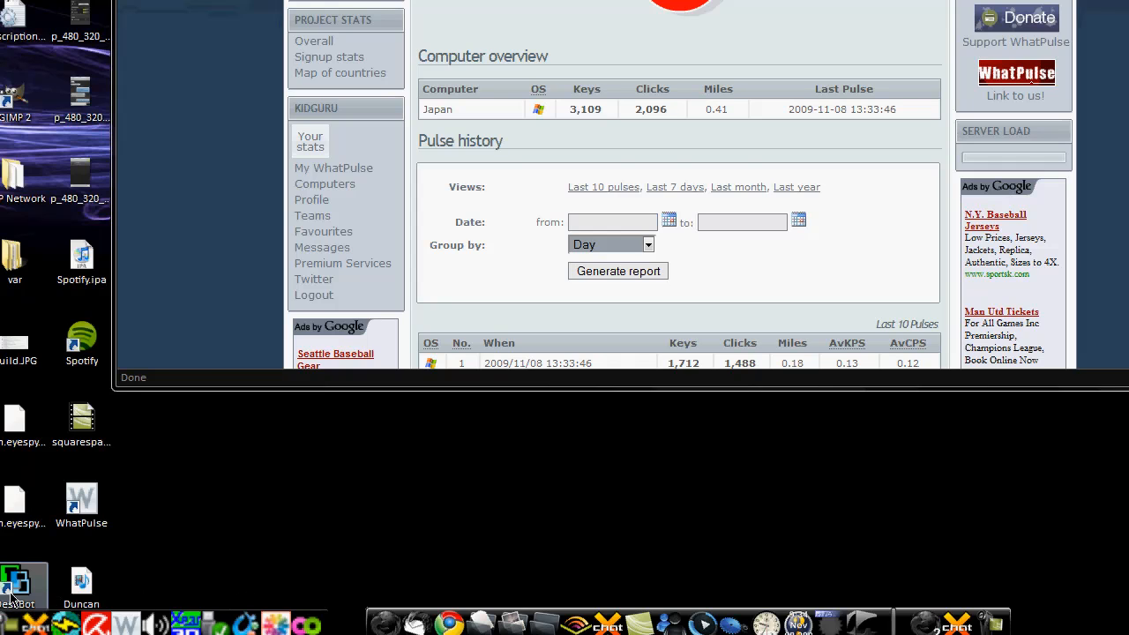
mouse_move(18, 586)
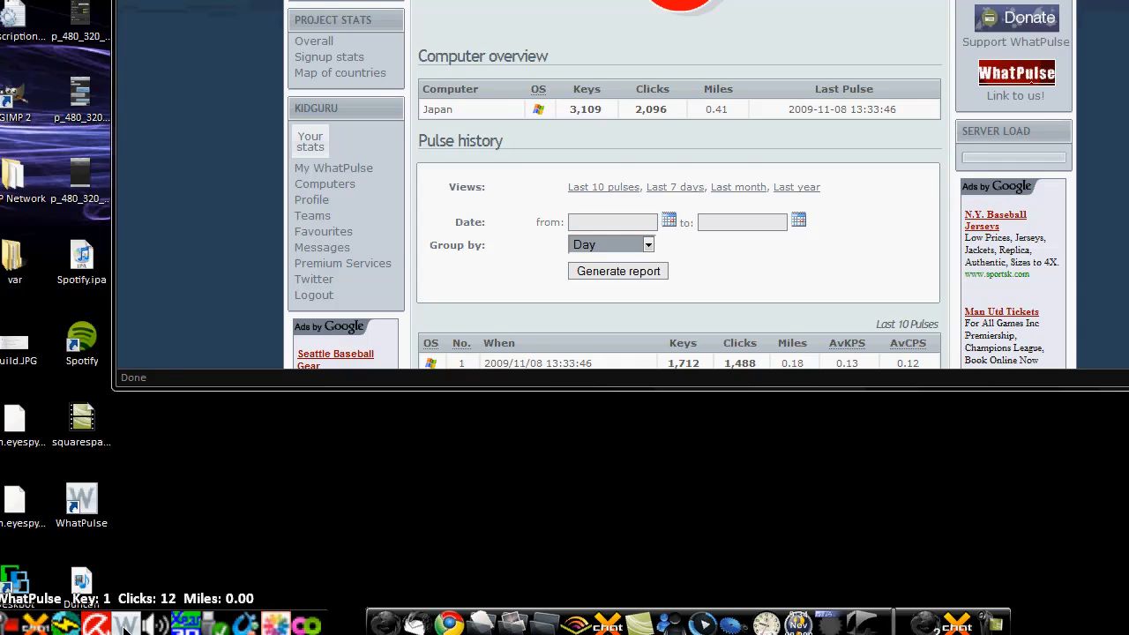
mouse_move(177, 557)
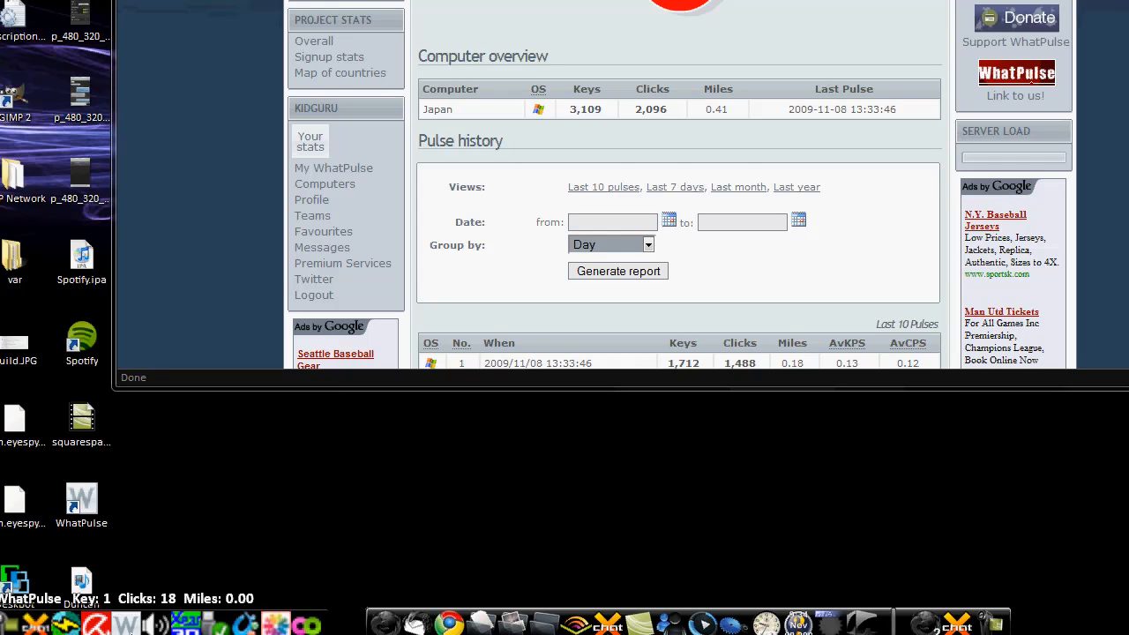
mouse_move(71, 621)
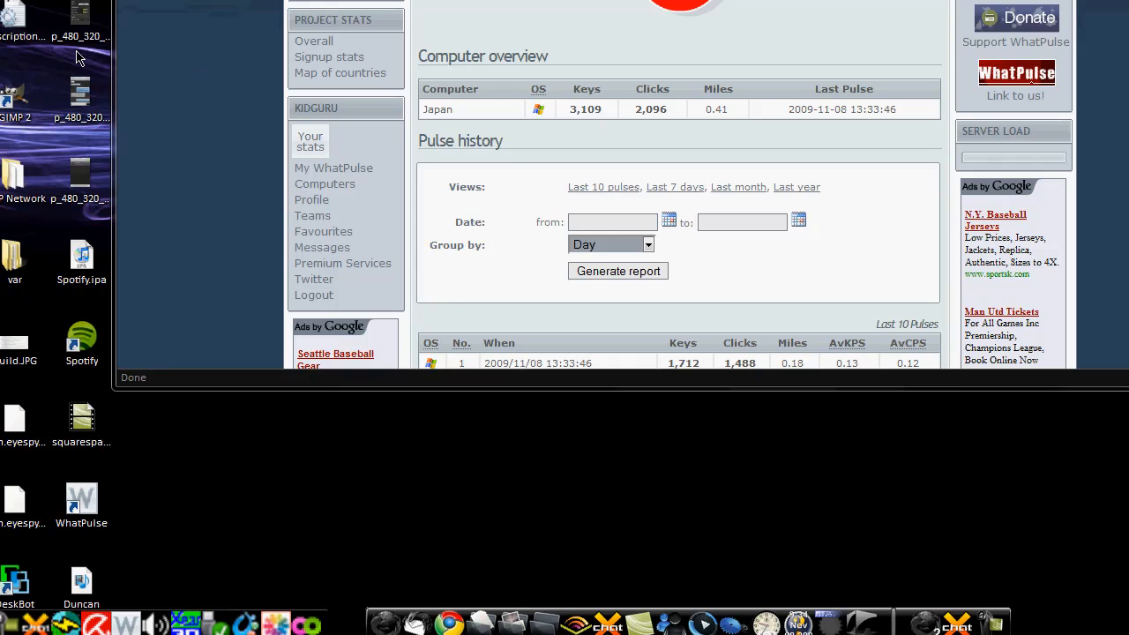
Maximize the browser and bring the four-pulse history table into view
left_click(17, 14)
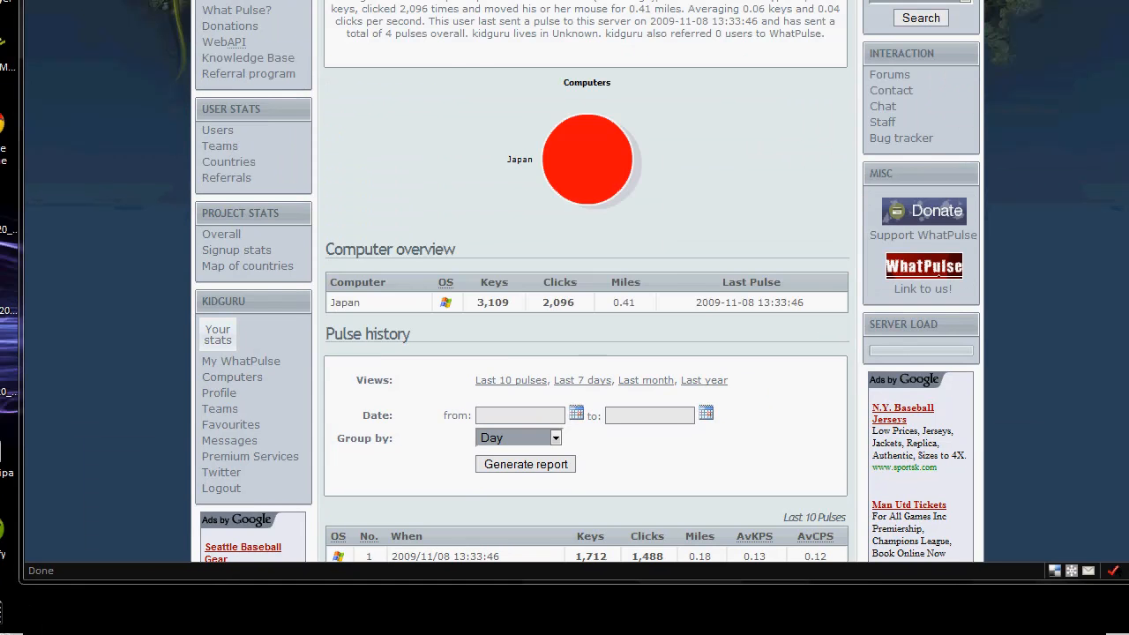
scroll("down", 3)
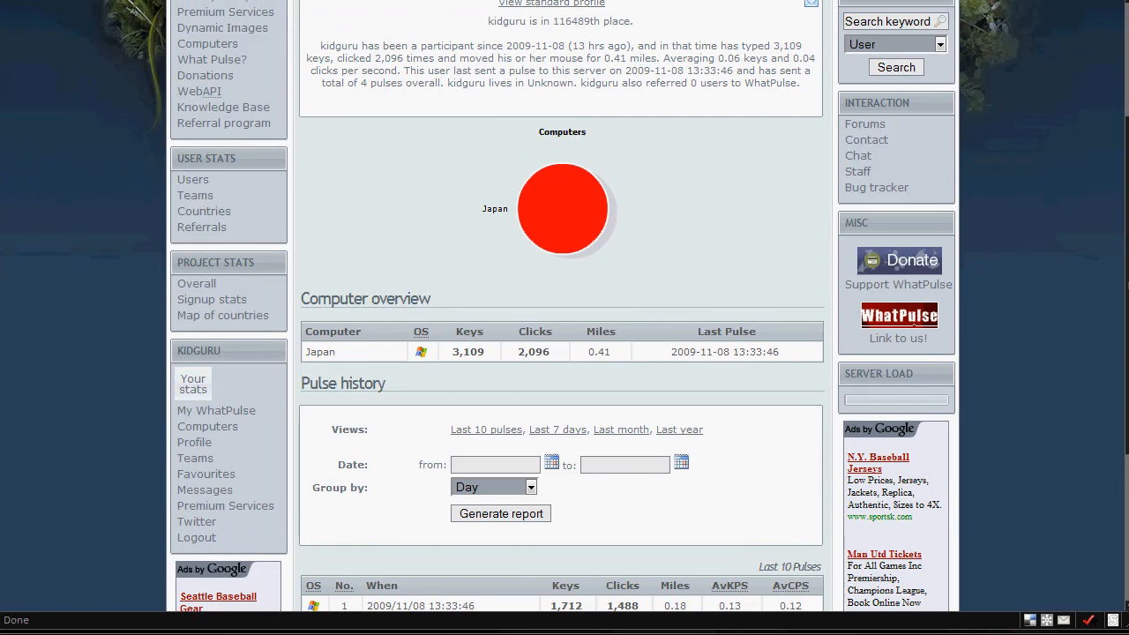
mouse_move(670, 469)
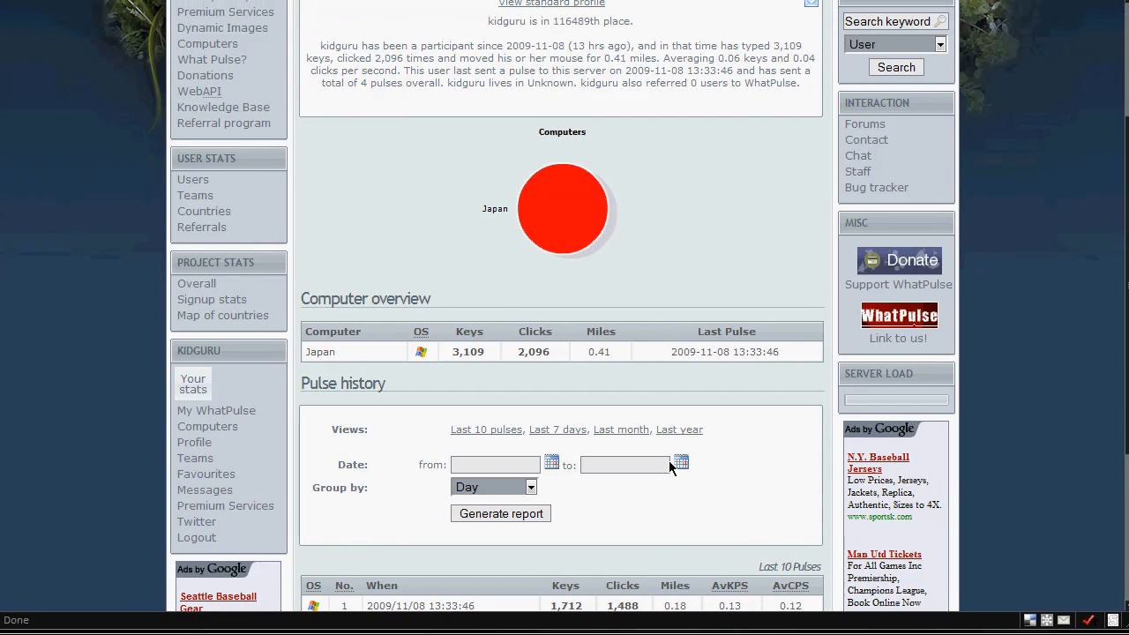
scroll("down", 3)
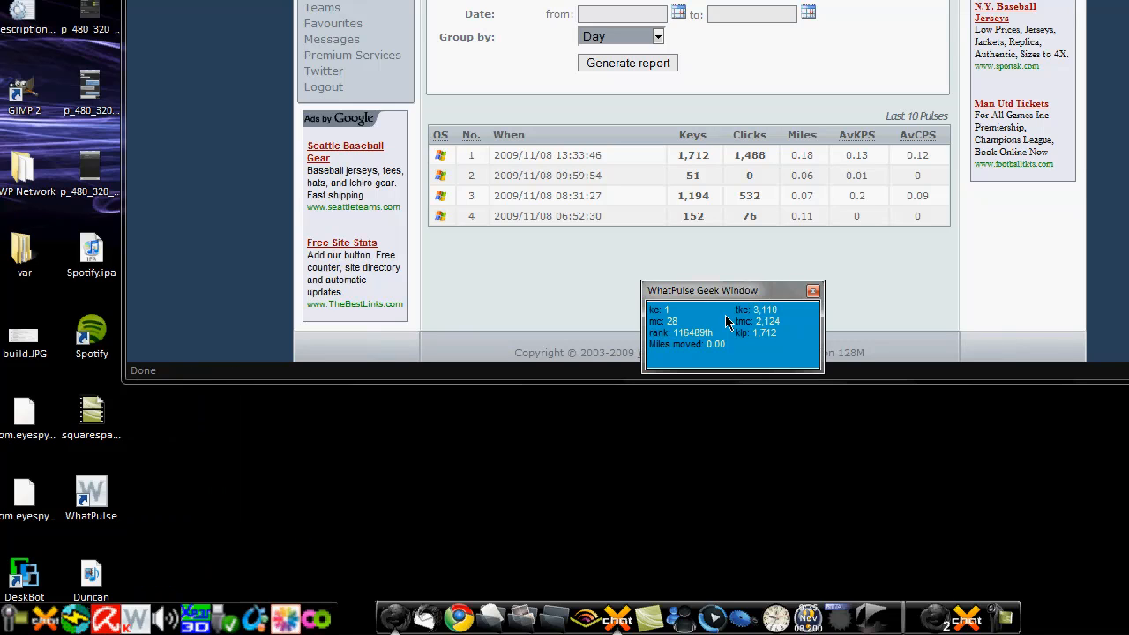
Review Program Settings, moving through the Proxy Settings and Geek Window Skin options
left_click_drag(702, 289, 743, 356)
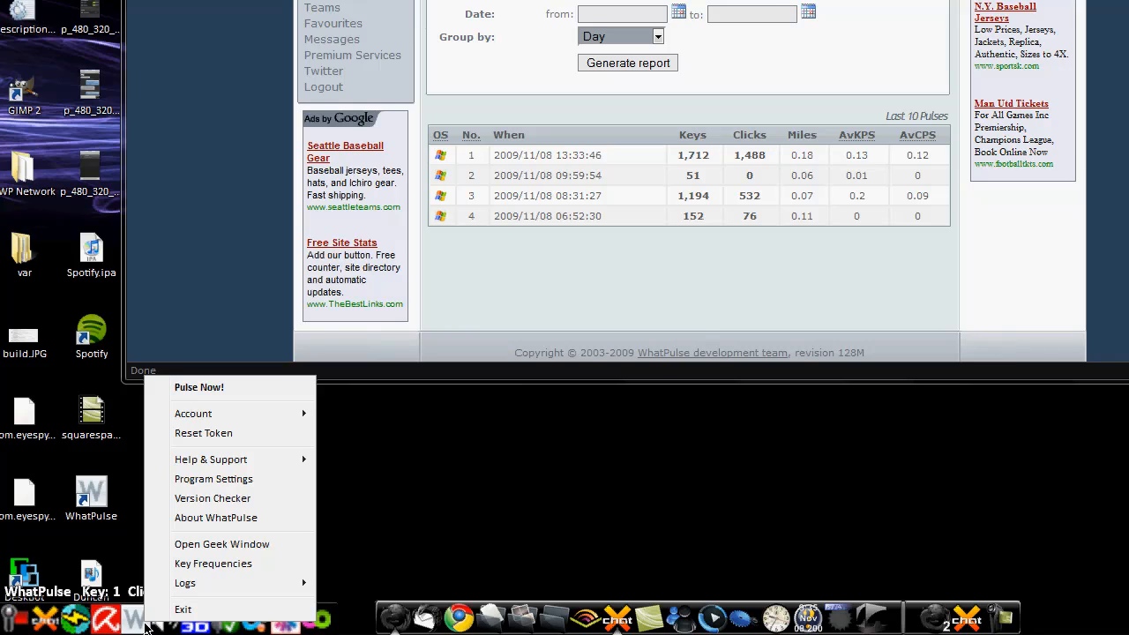
mouse_move(194, 413)
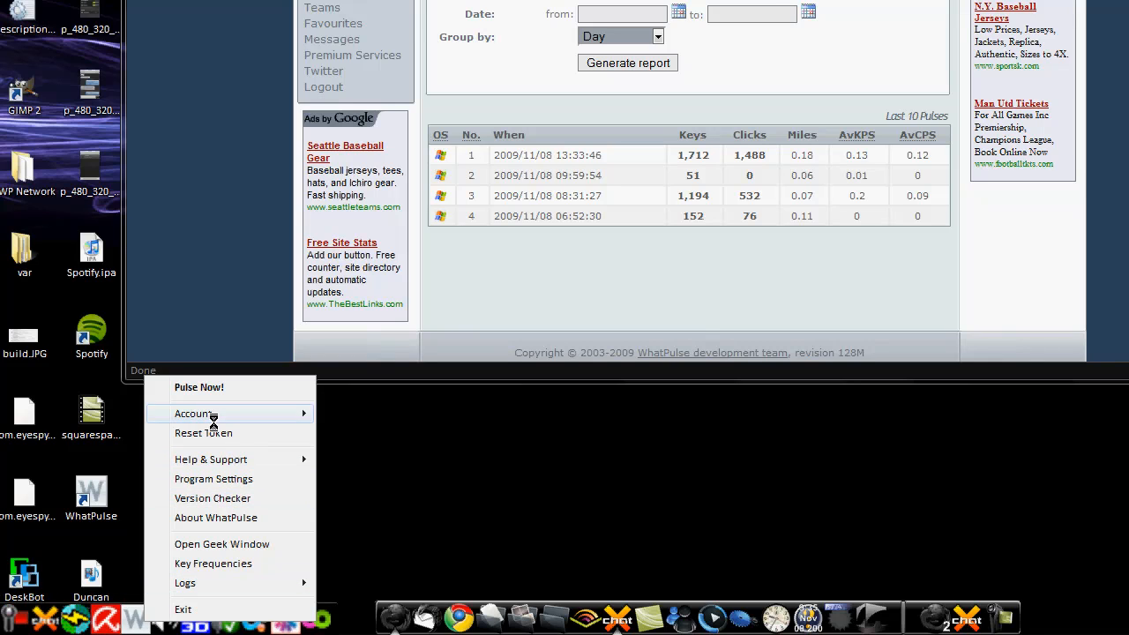
mouse_move(213, 478)
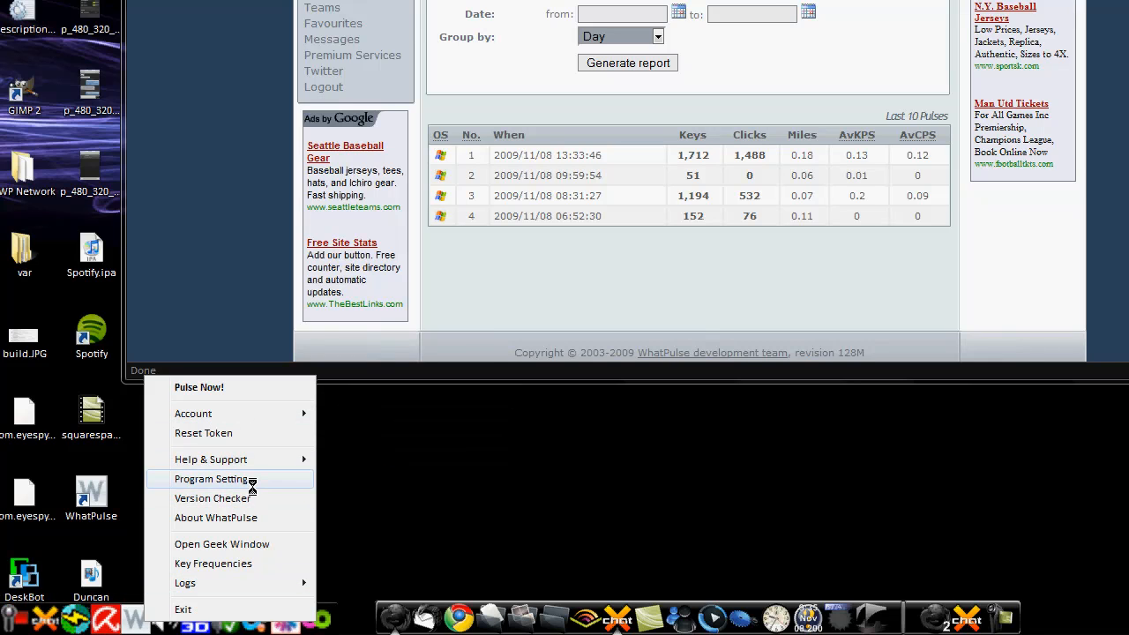
left_click(212, 480)
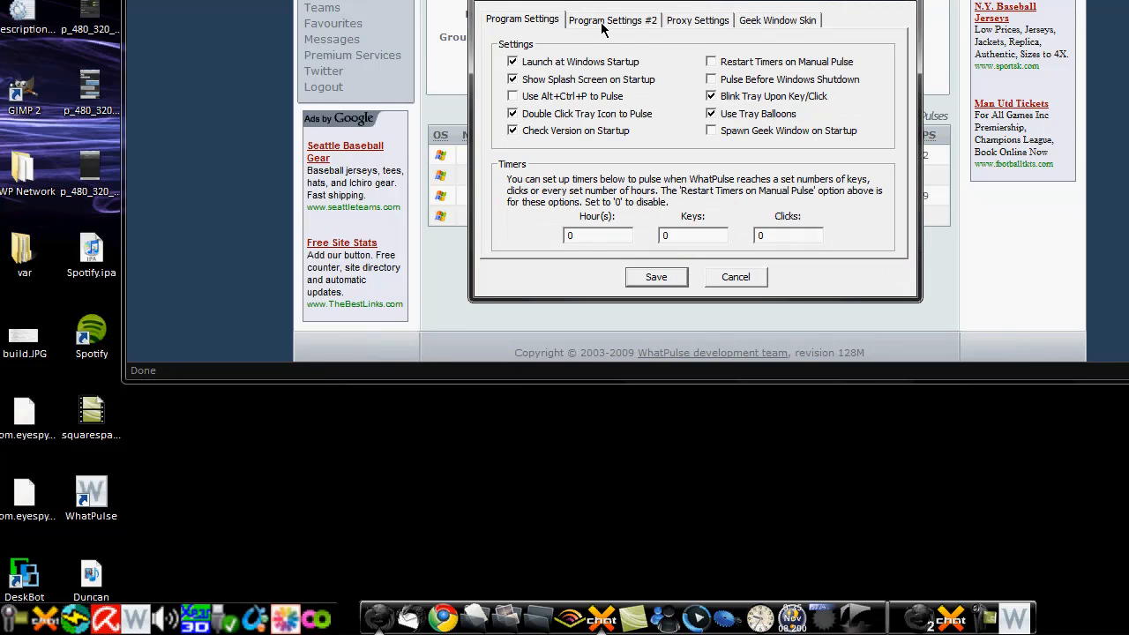
left_click(697, 19)
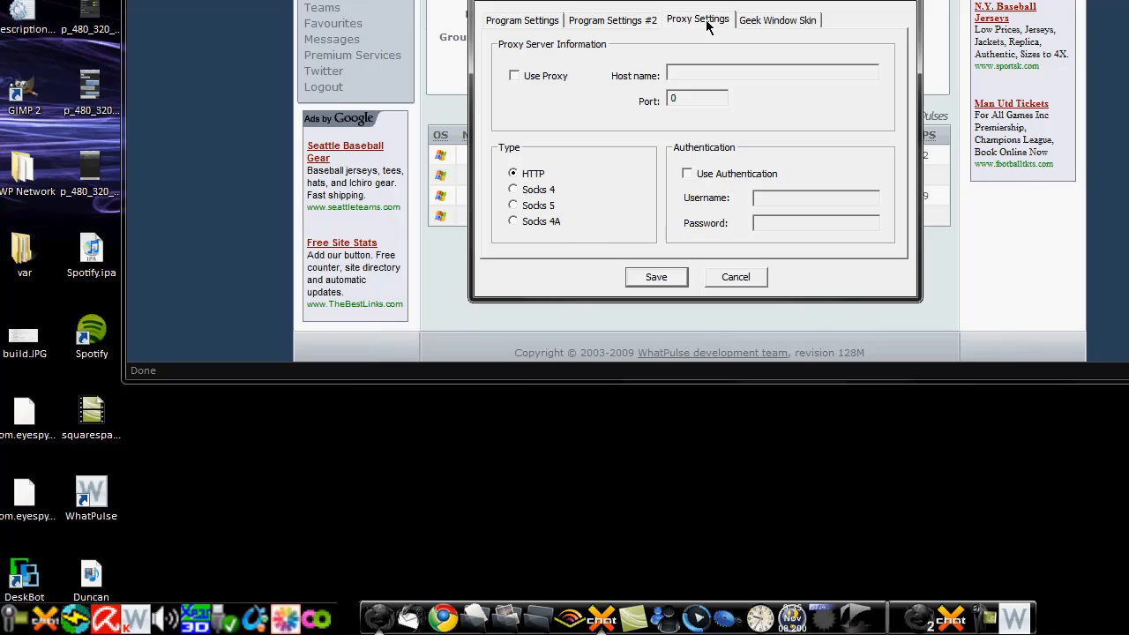
left_click(776, 19)
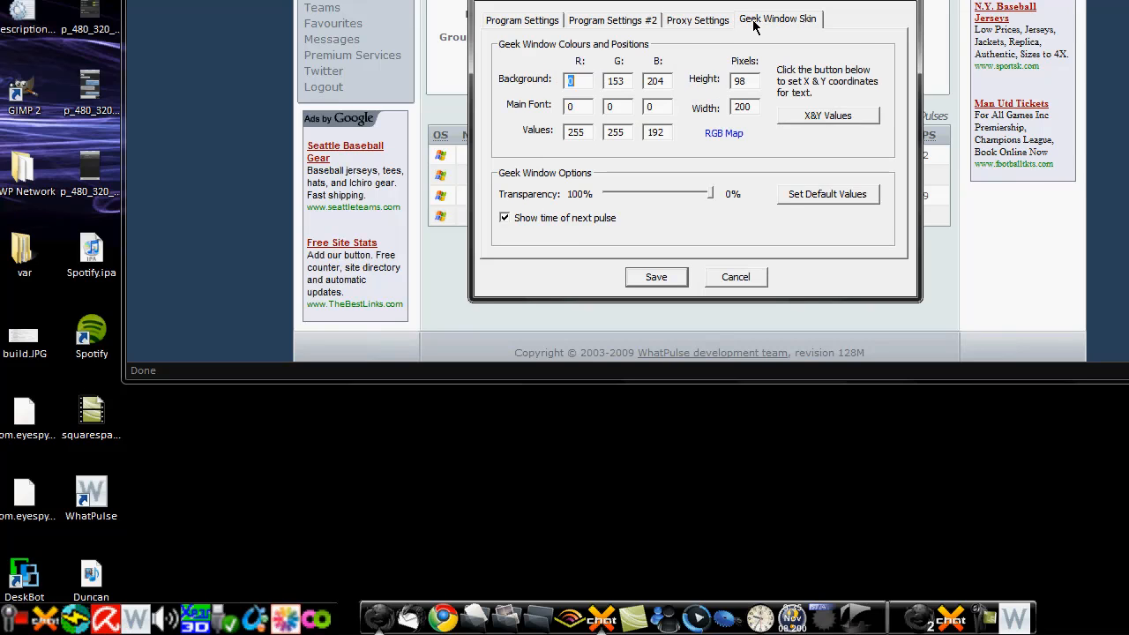
mouse_move(756, 25)
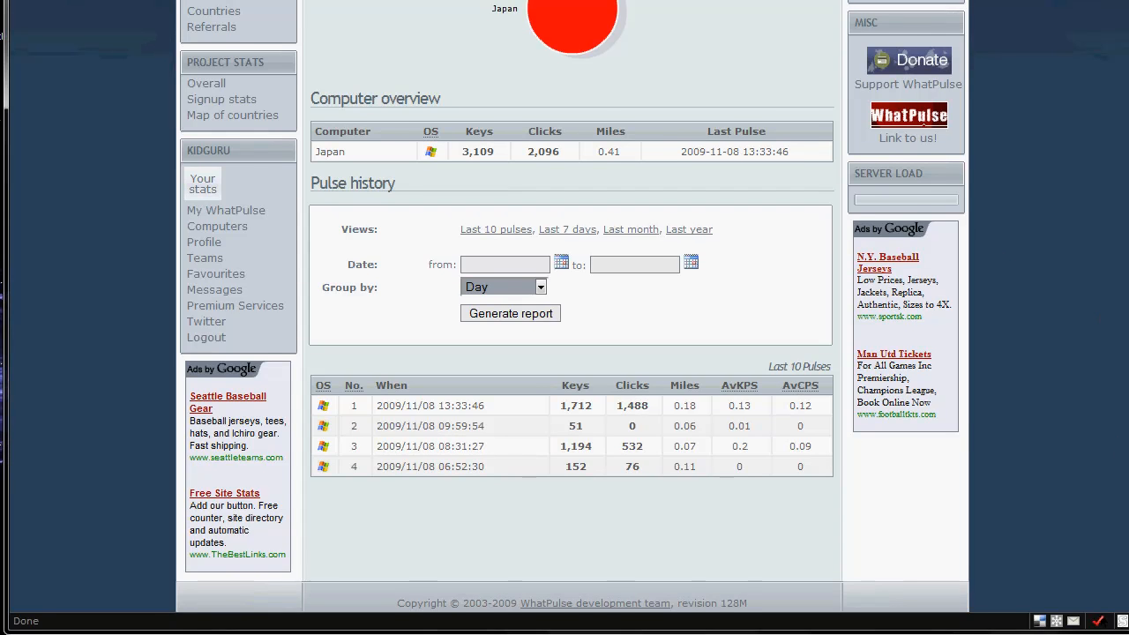
scroll("down", 3)
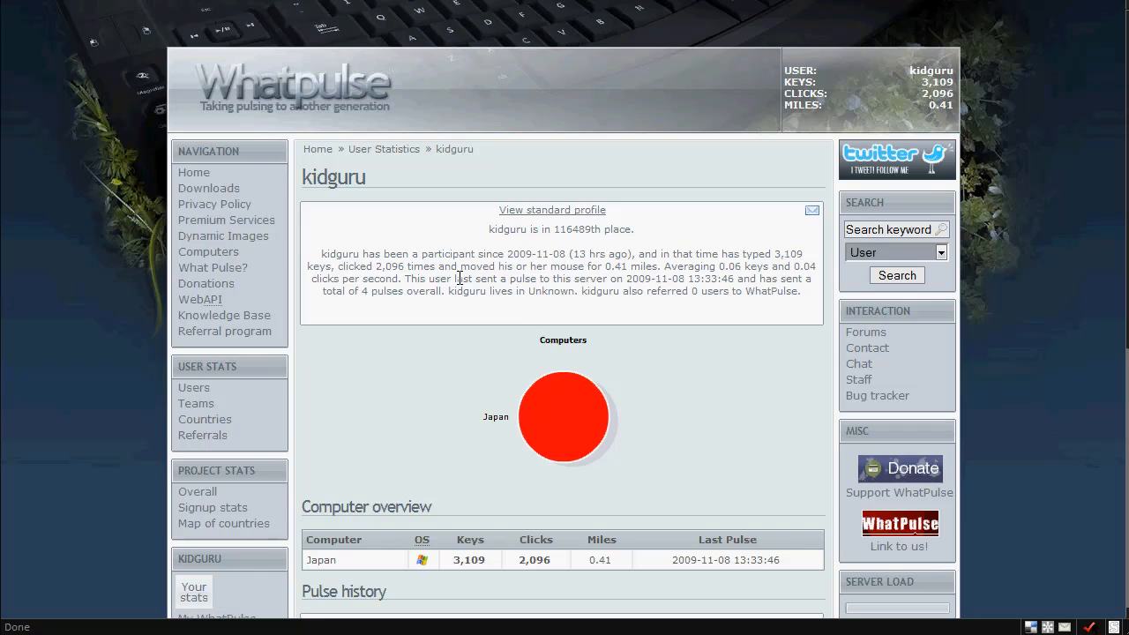
mouse_move(521, 272)
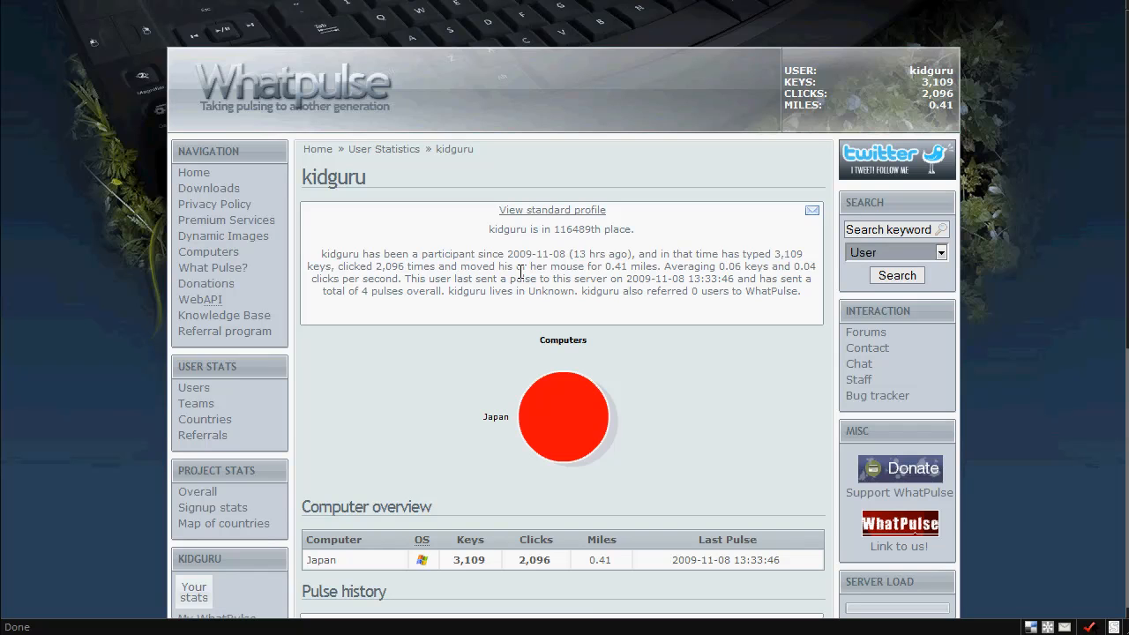